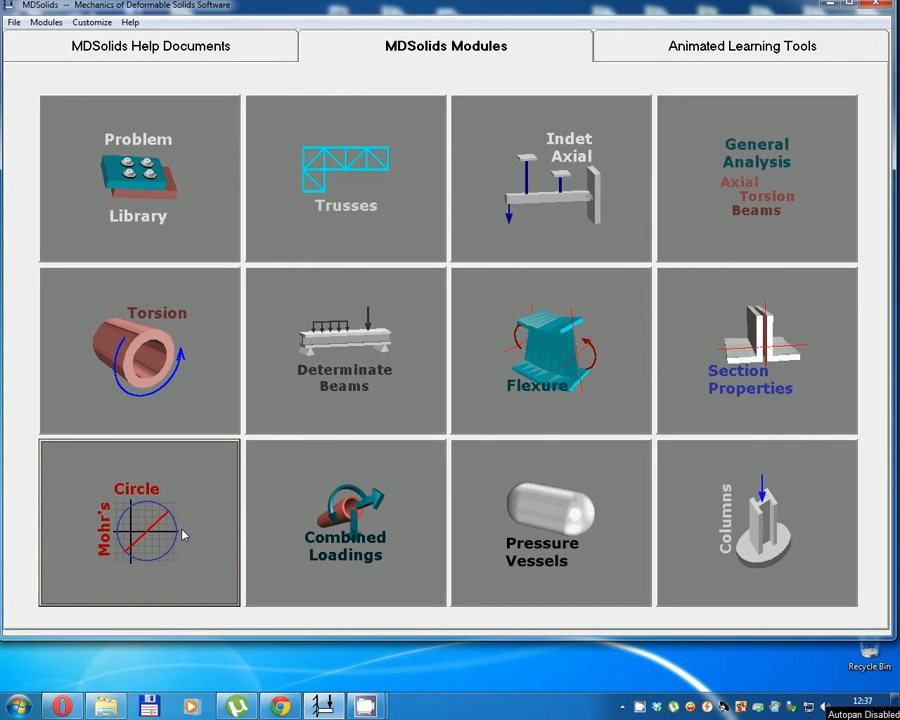
pyautogui.moveTo(188, 530)
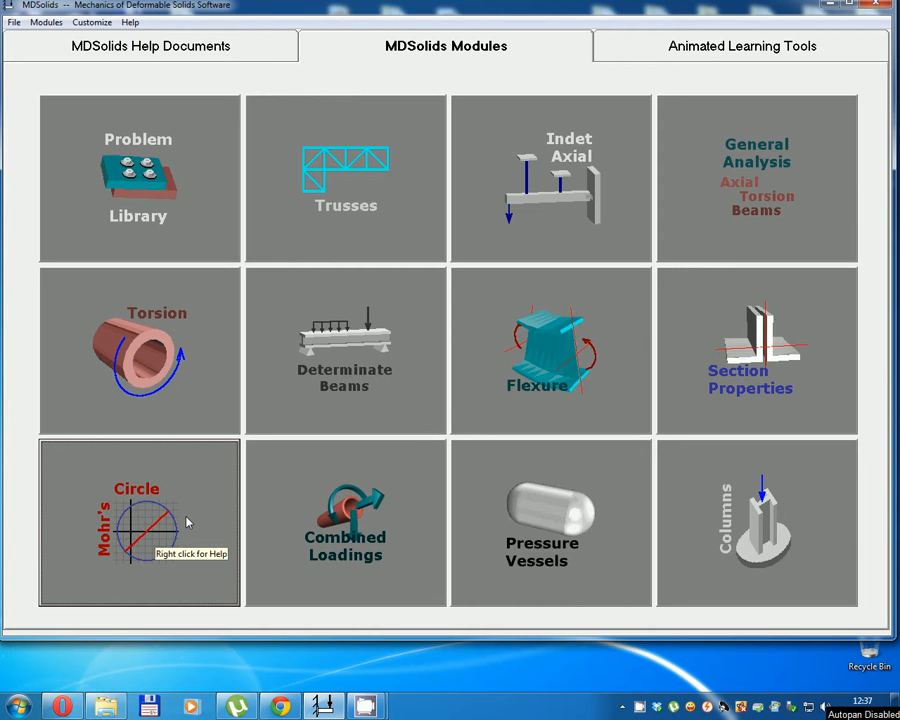
# Launch the Mohr's Circle module from the MDSolids Modules tiles
pyautogui.click(138, 522)
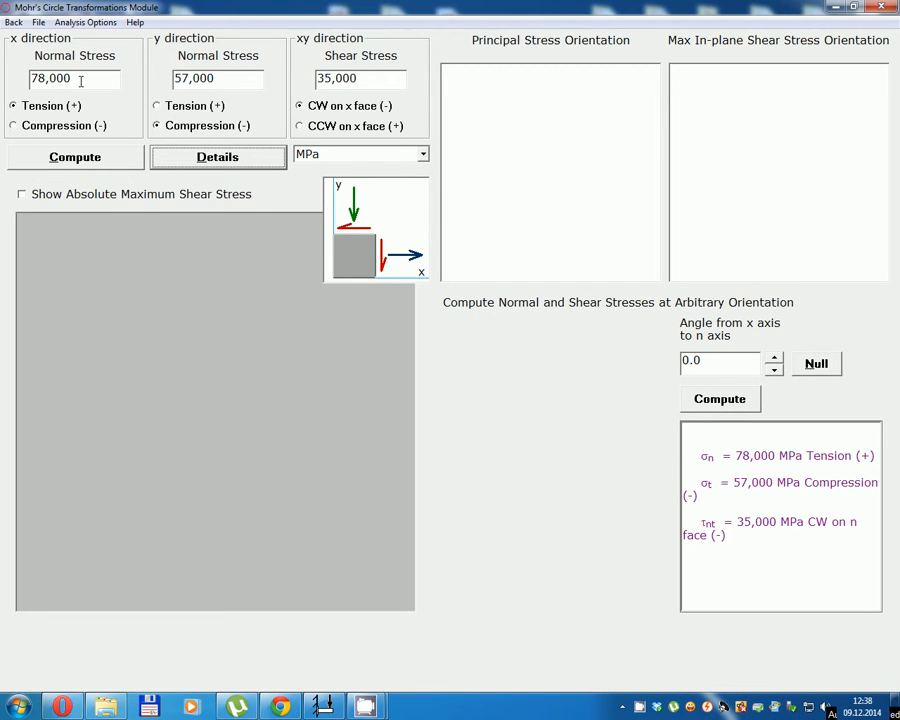
# Enter x stress 80, y stress 50 tensile and shear 30, then compute Mohr's circle
pyautogui.tripleClick(70, 78)
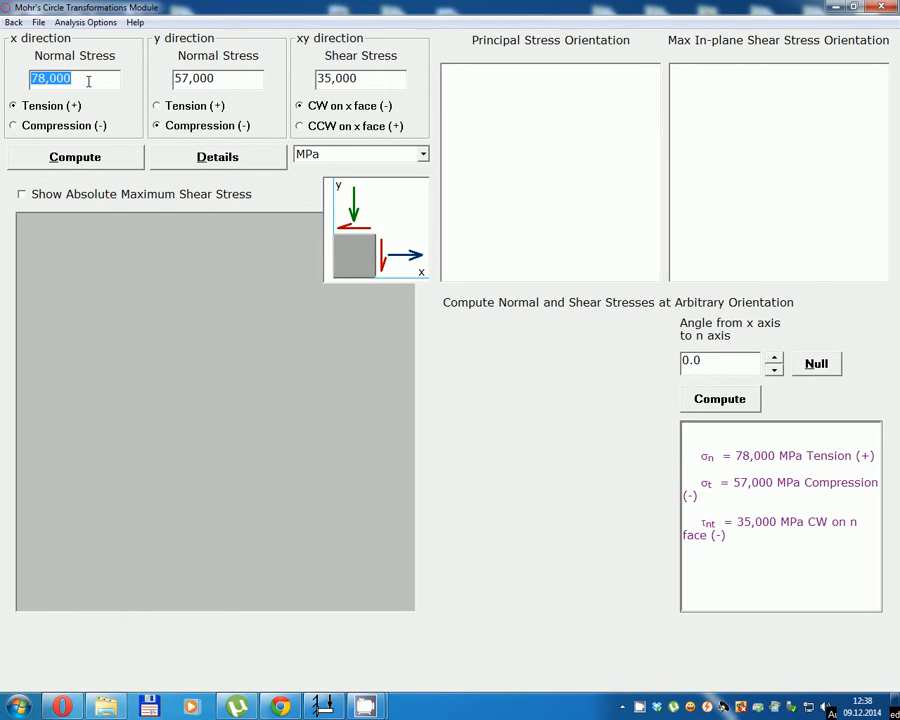
pyautogui.write('80')
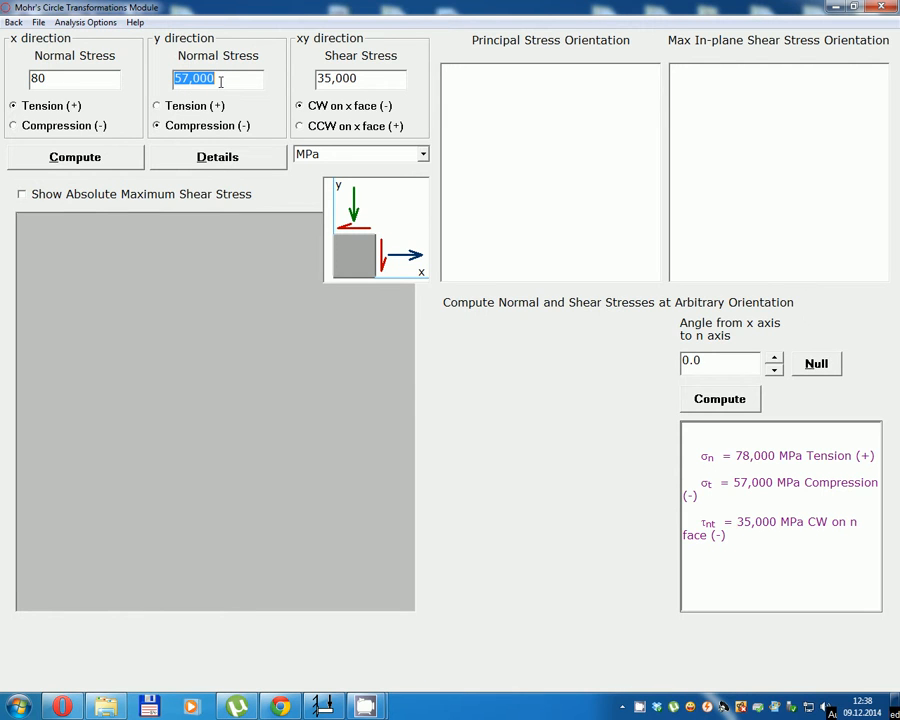
pyautogui.write('50')
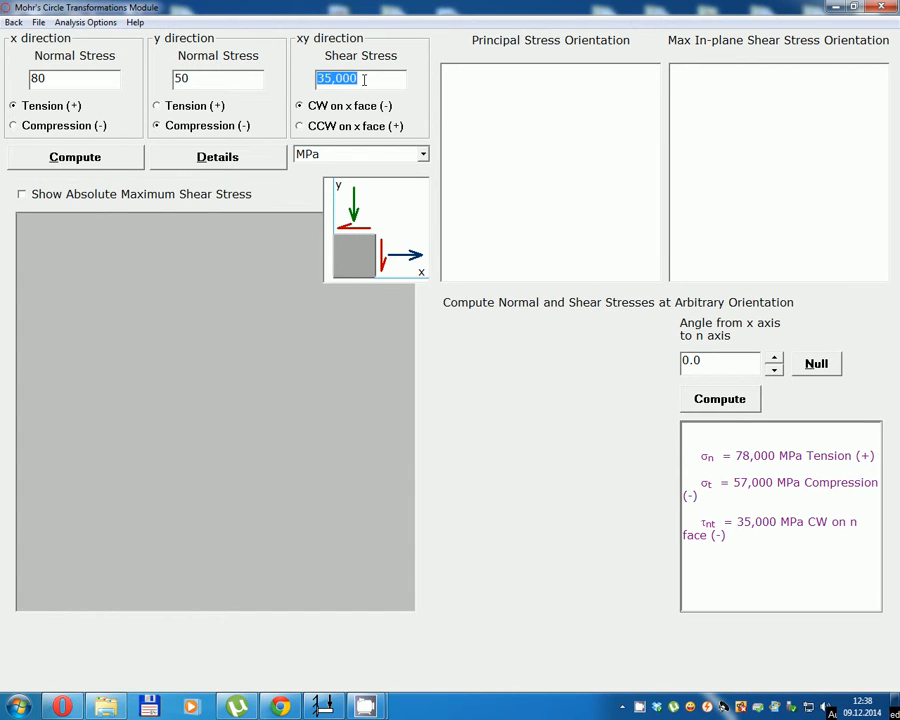
pyautogui.write('30')
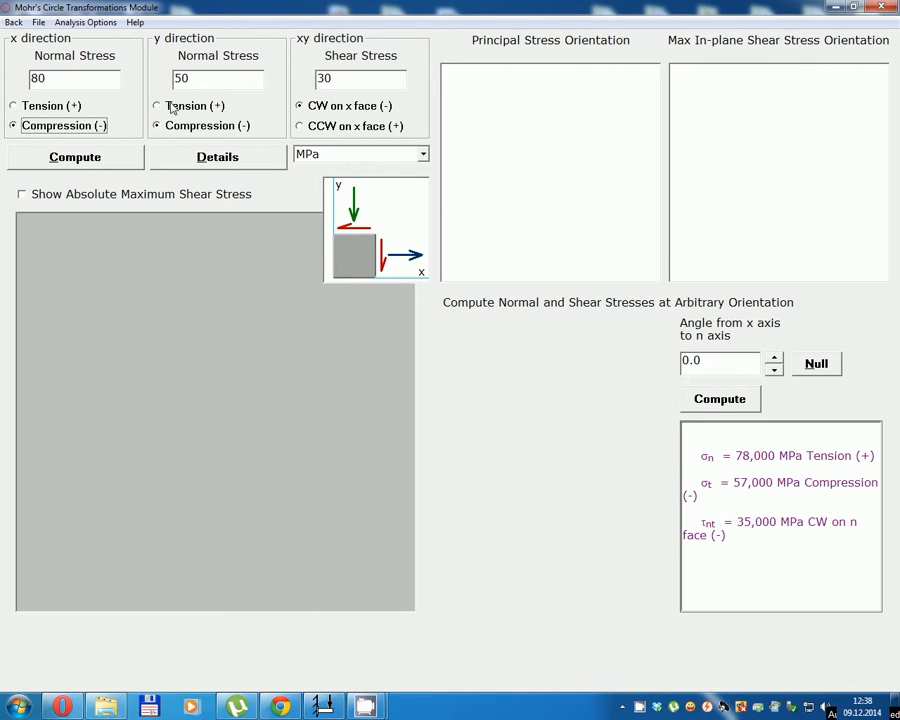
pyautogui.click(158, 106)
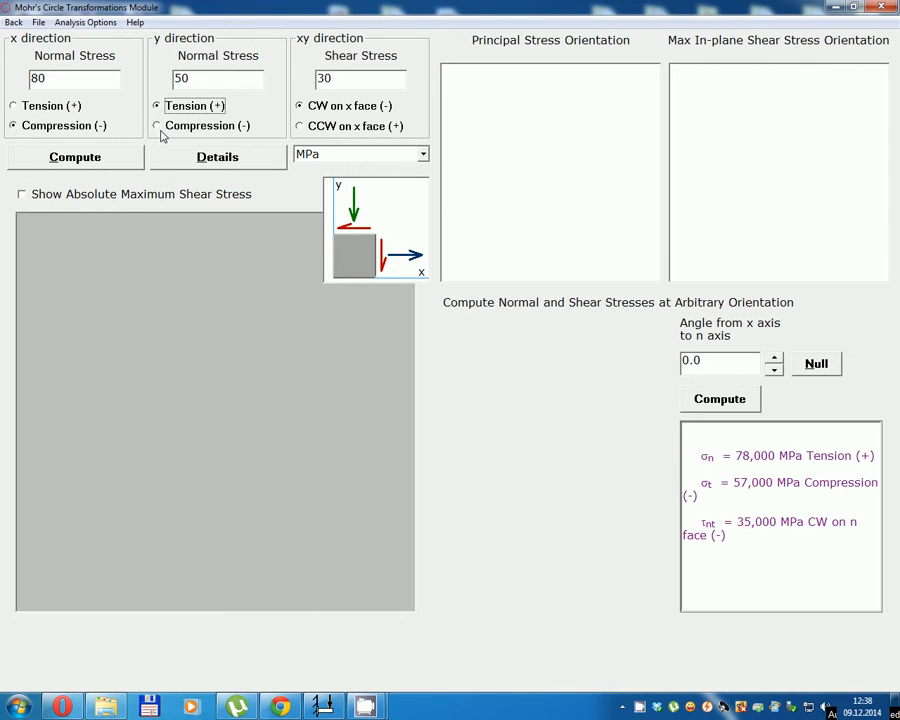
pyautogui.click(72, 156)
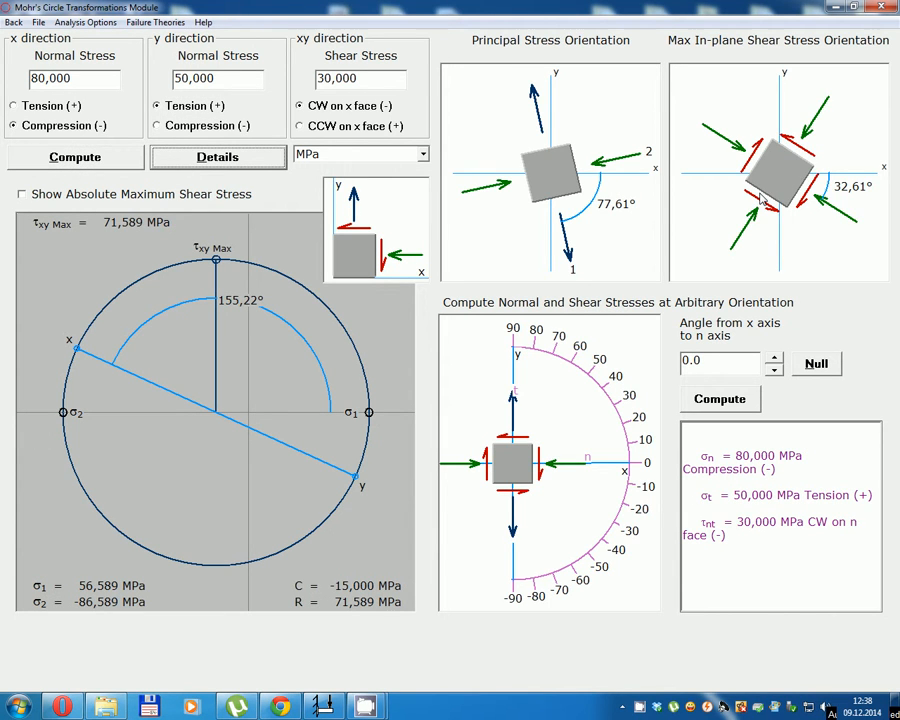
pyautogui.moveTo(548, 52)
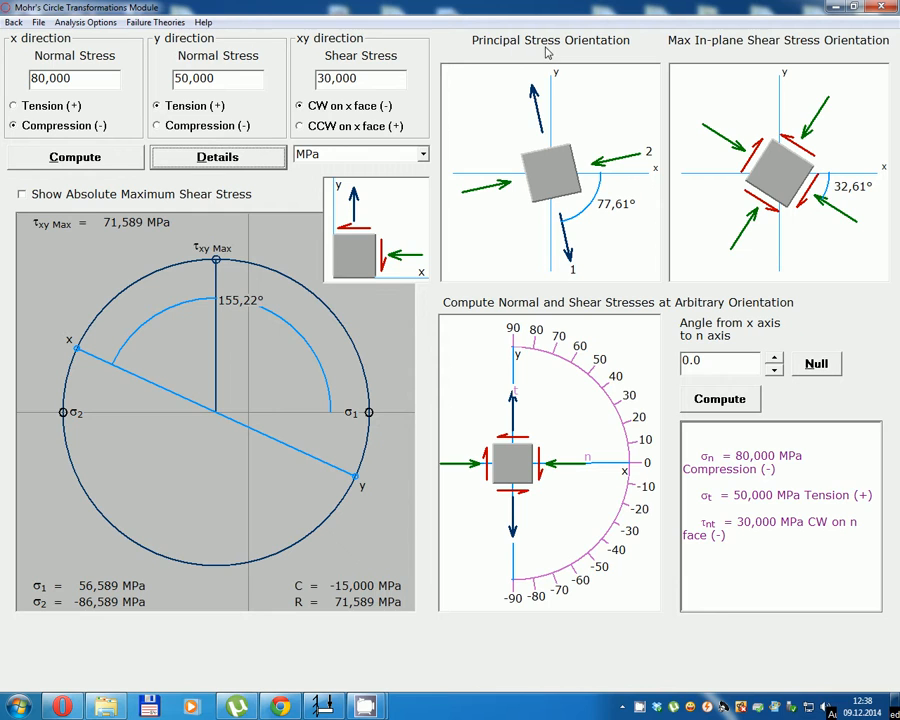
pyautogui.moveTo(530, 118)
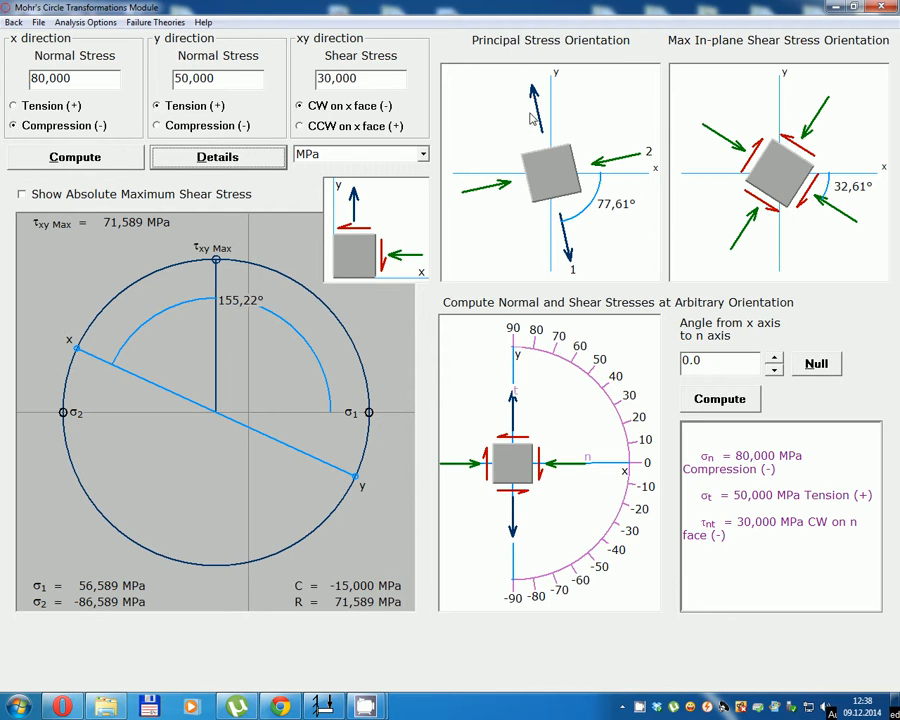
pyautogui.moveTo(760, 52)
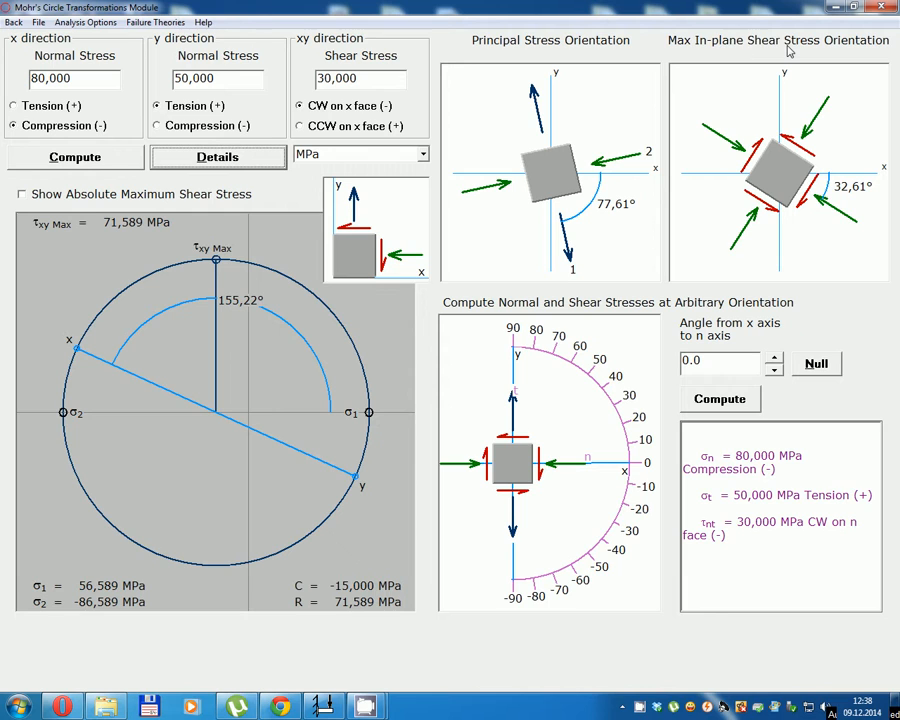
pyautogui.moveTo(692, 216)
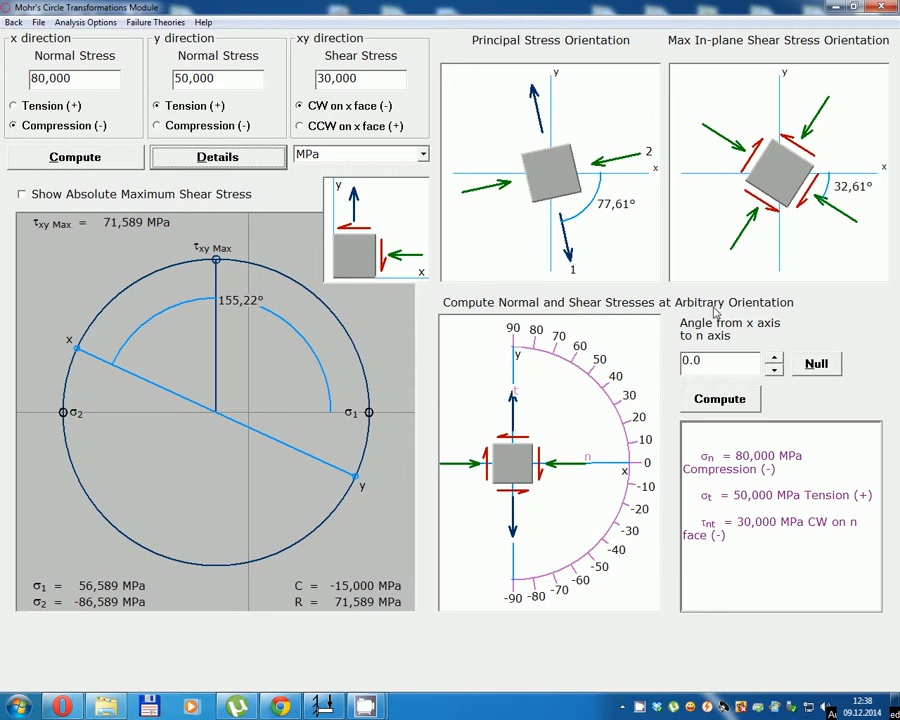
pyautogui.moveTo(760, 384)
pyautogui.write('25,5')
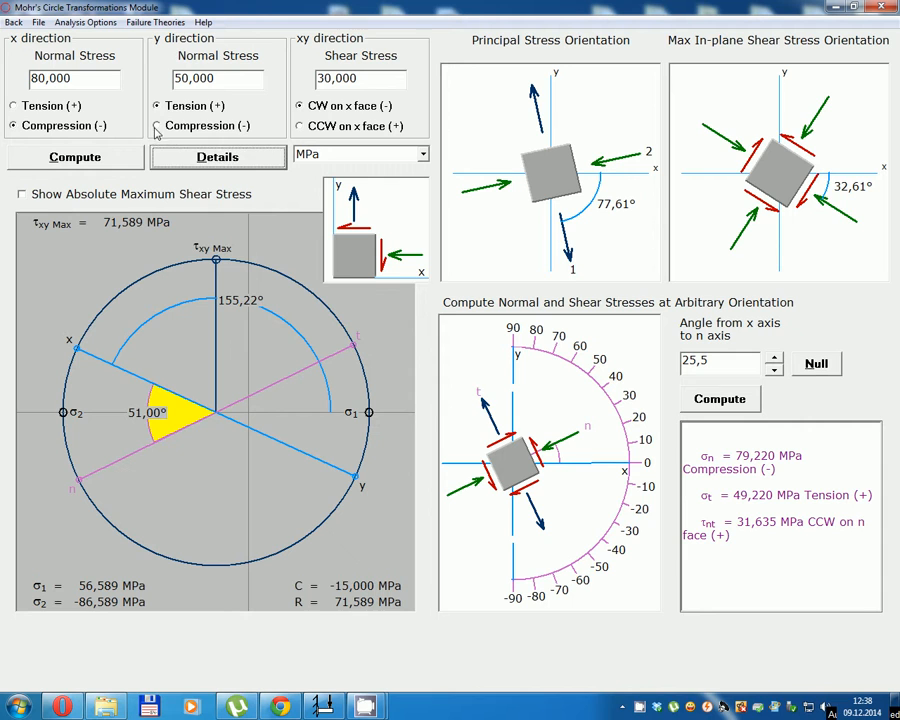
# Switch the y stress to compression, recompute, and read stresses at 31.0° from the x axis
pyautogui.click(158, 124)
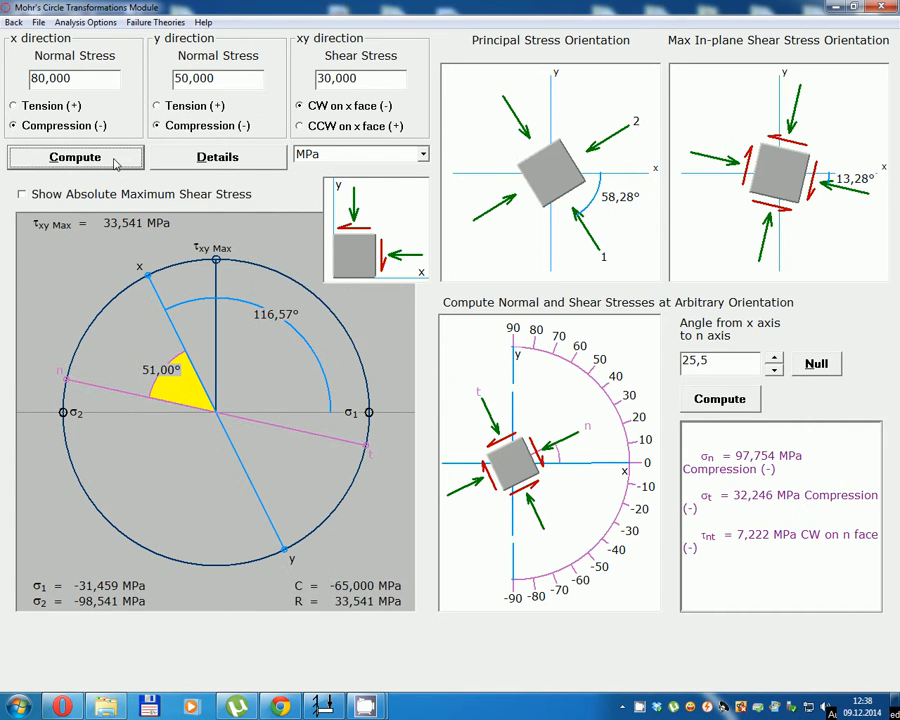
pyautogui.click(720, 364)
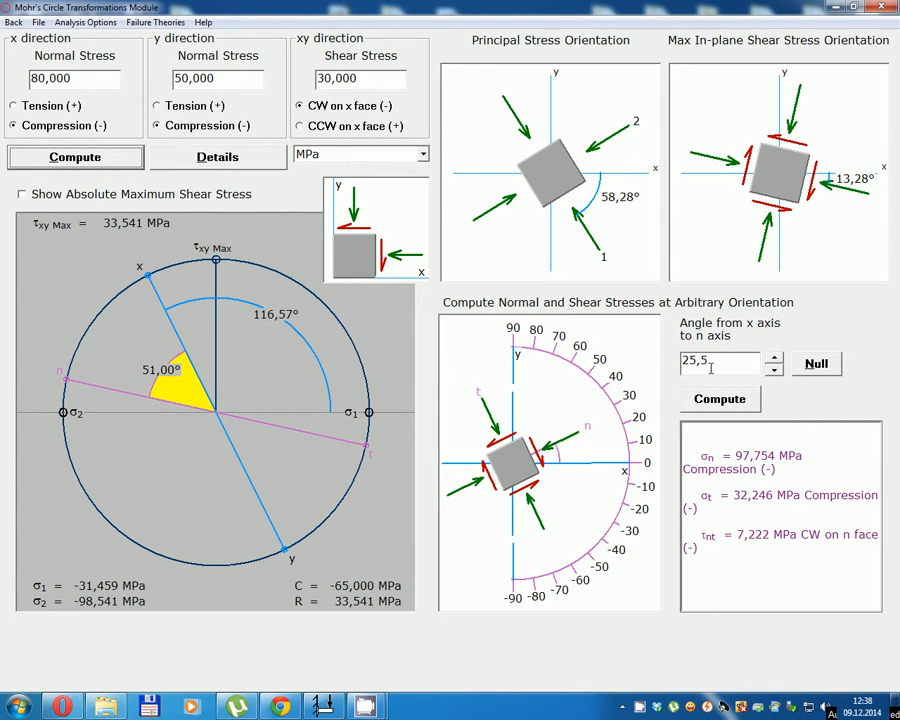
pyautogui.click(772, 356)
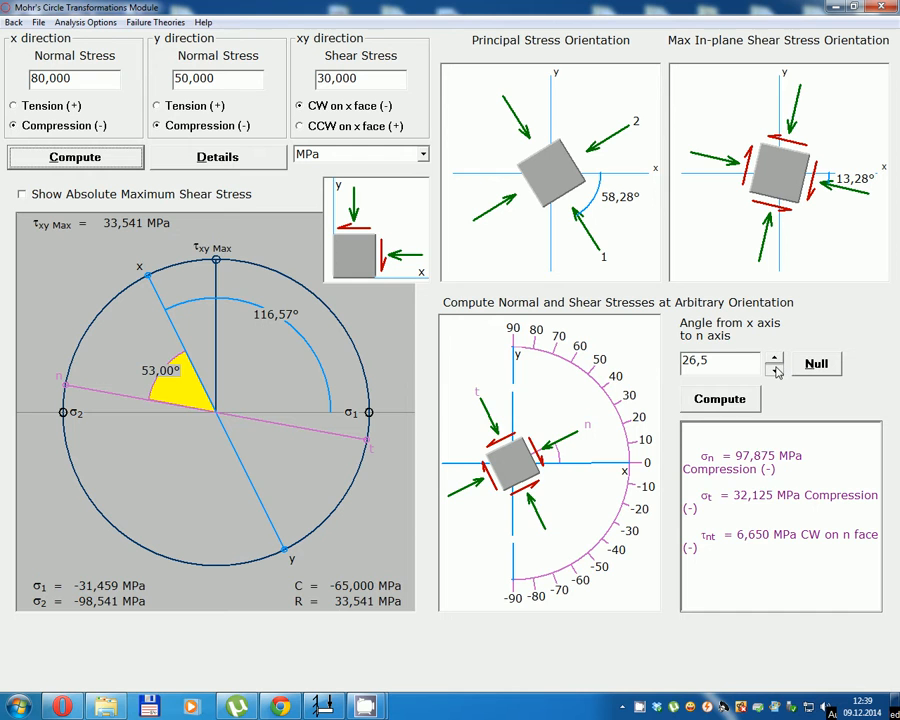
pyautogui.click(772, 370)
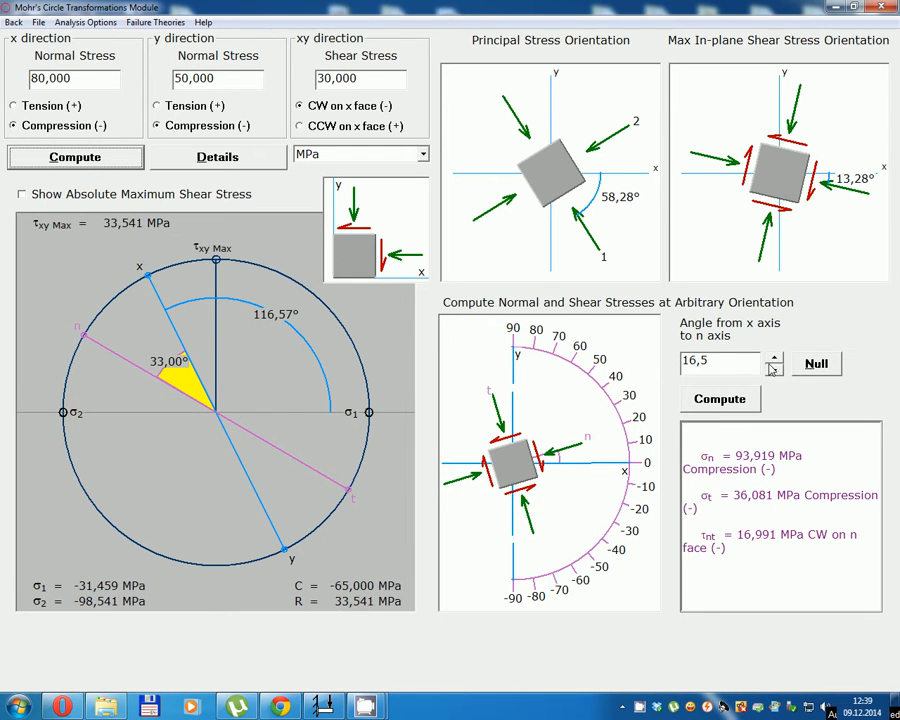
pyautogui.click(772, 358)
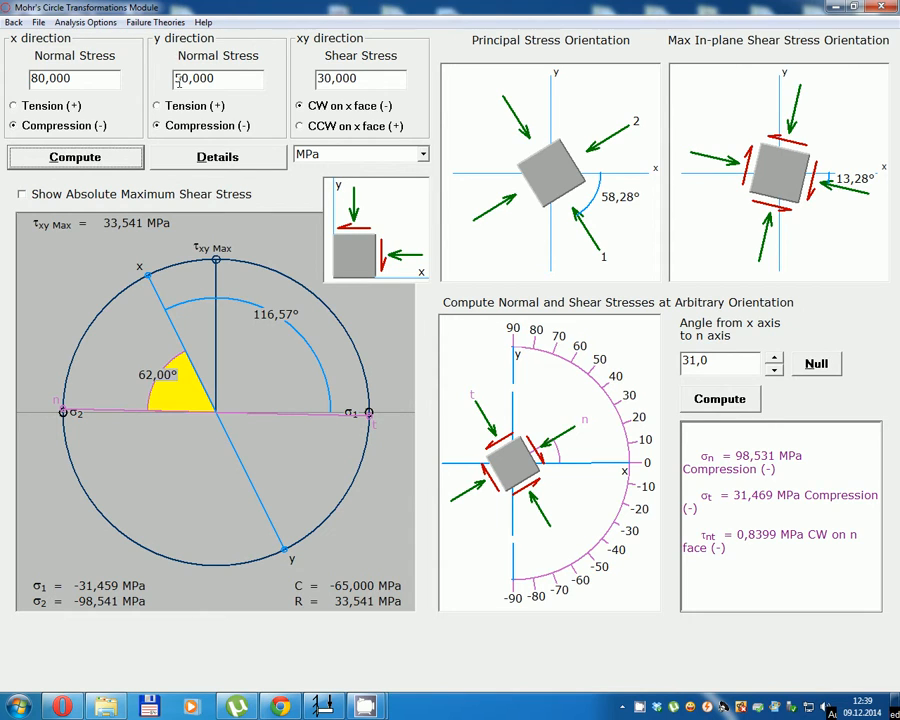
# Replace the y-direction normal stress entry with 120
pyautogui.tripleClick(216, 80)
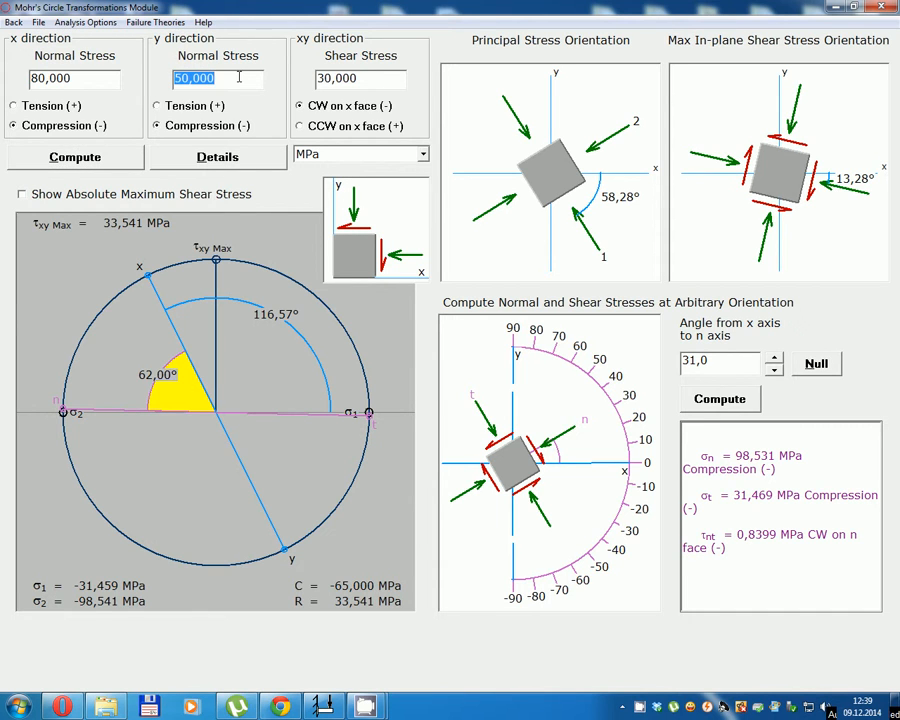
pyautogui.write('120')
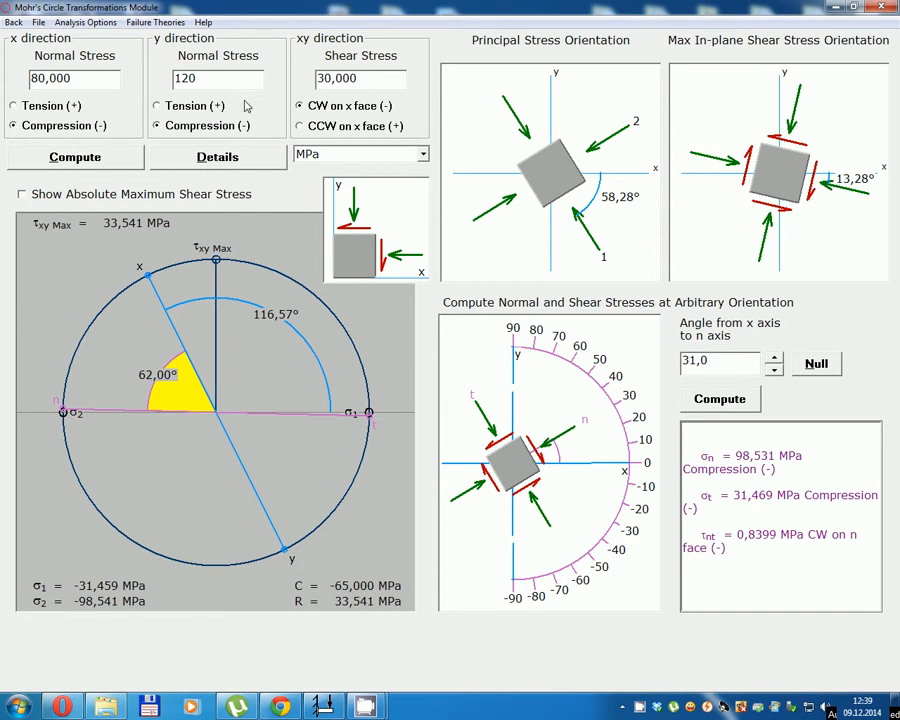